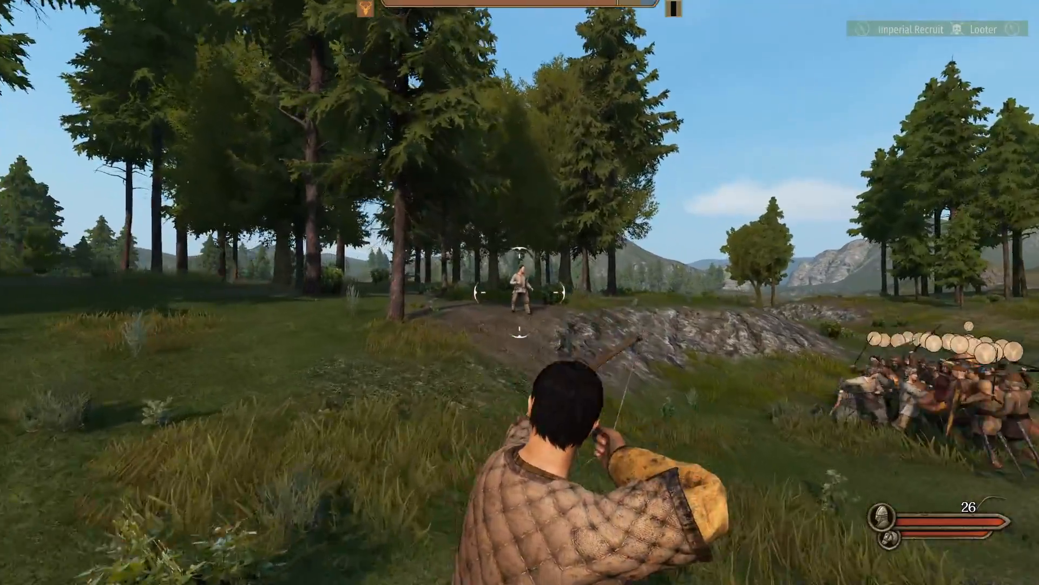
# Step: Loose an arrow at the enemy ahead before leaving the battle for the browser
pyautogui.click(520, 292)
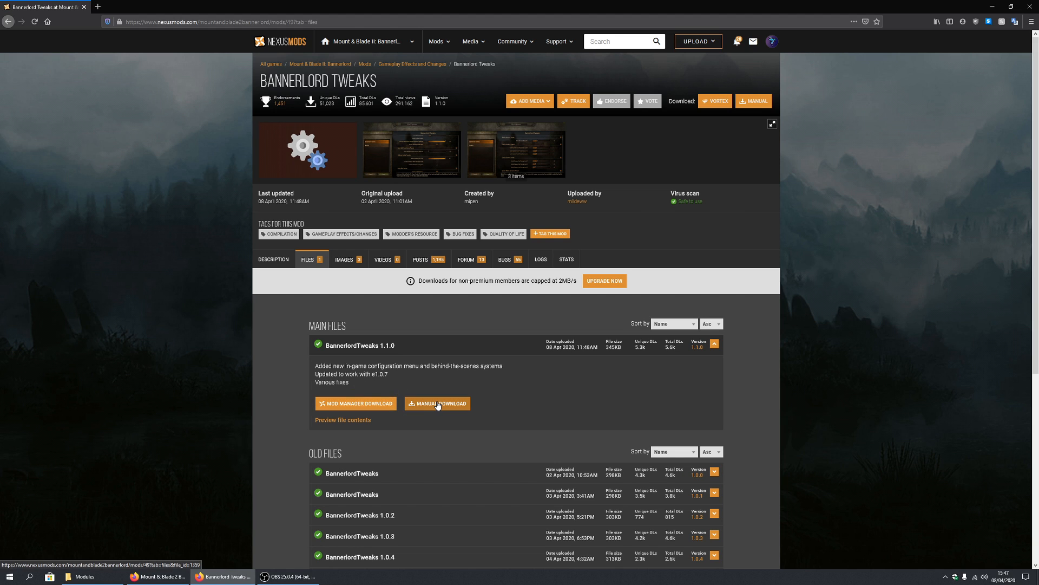
# Step: Start the manual download of the BannerlordTweaks 1.1.0 file
pyautogui.click(436, 403)
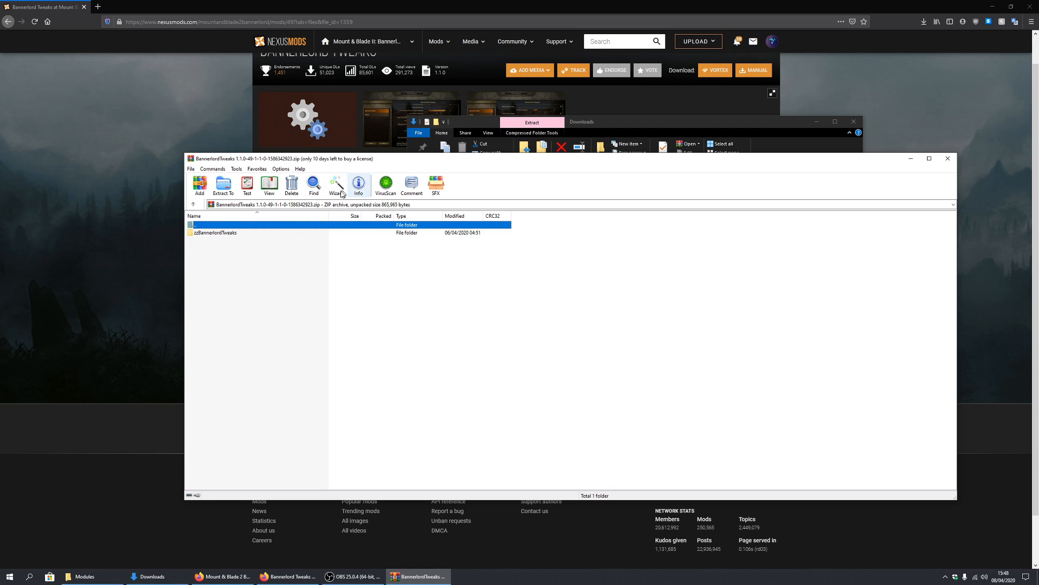
pyautogui.moveTo(148, 536)
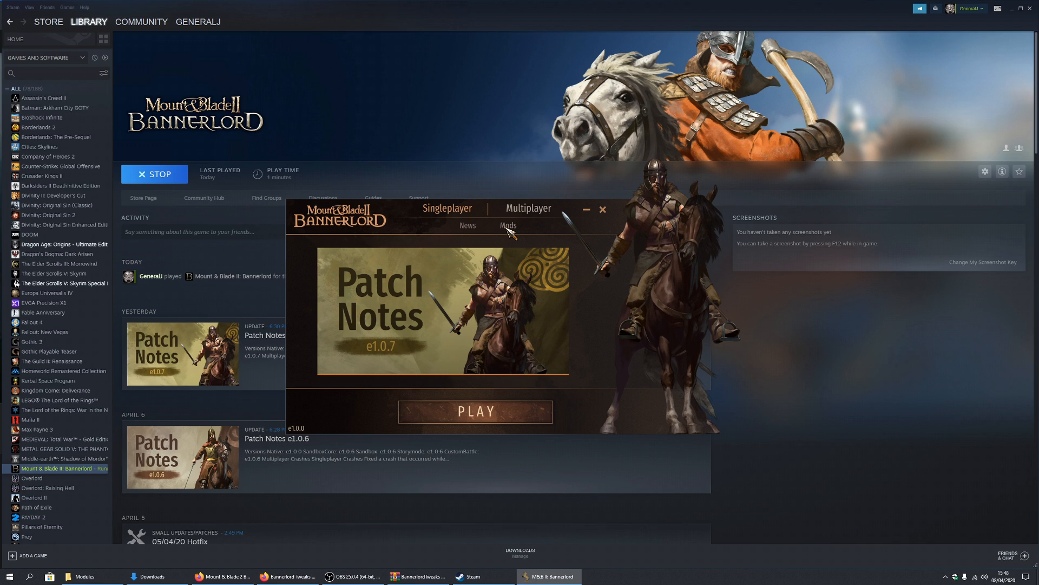
# Step: Tick Bannerlord Tweaks v1.1.0 in the launcher's Mods list to enable it
pyautogui.click(507, 225)
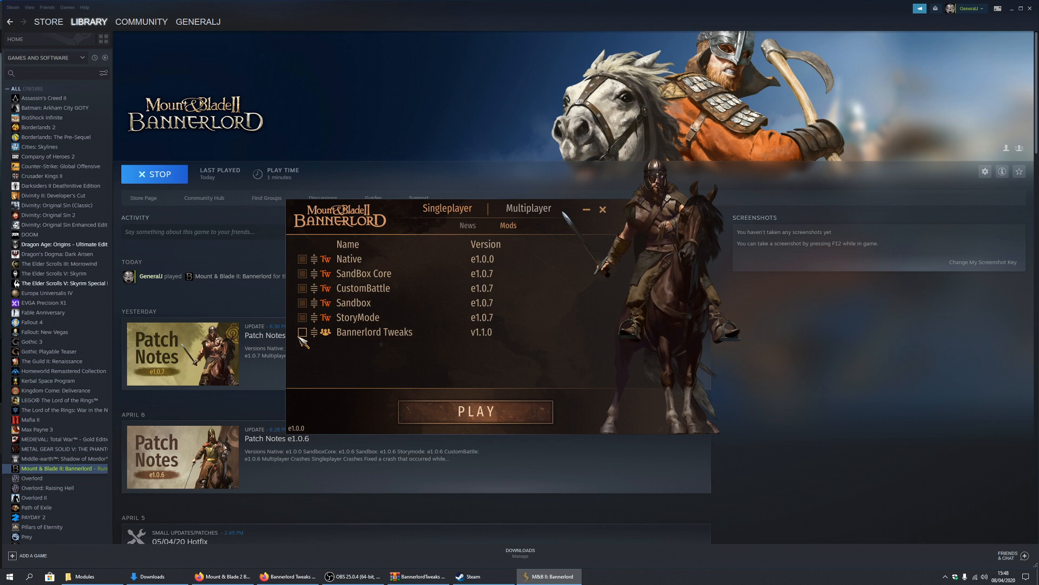
pyautogui.click(303, 331)
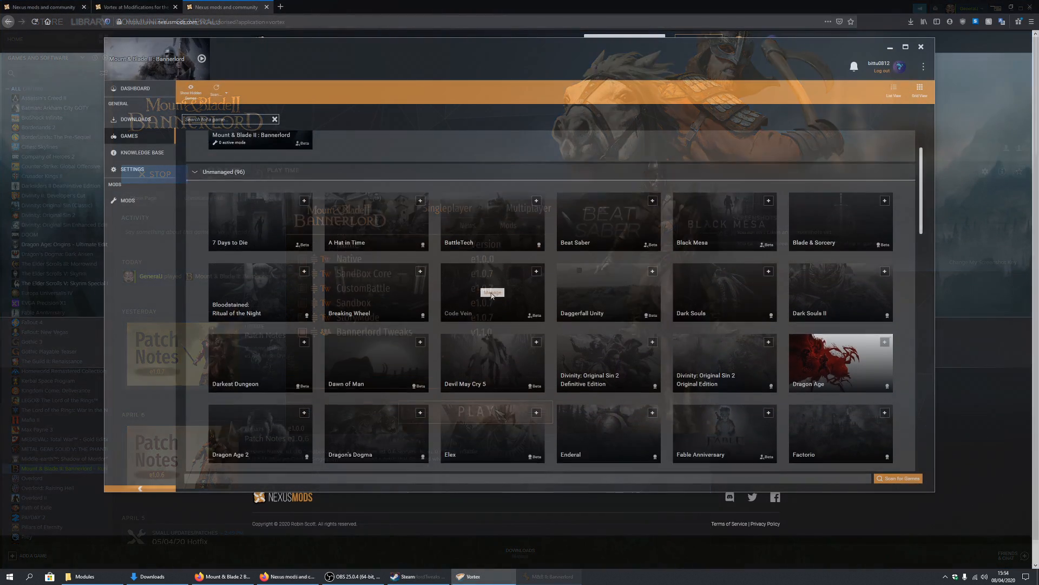
# Step: Scroll down through Vortex's list of supported games
pyautogui.scroll(-3)
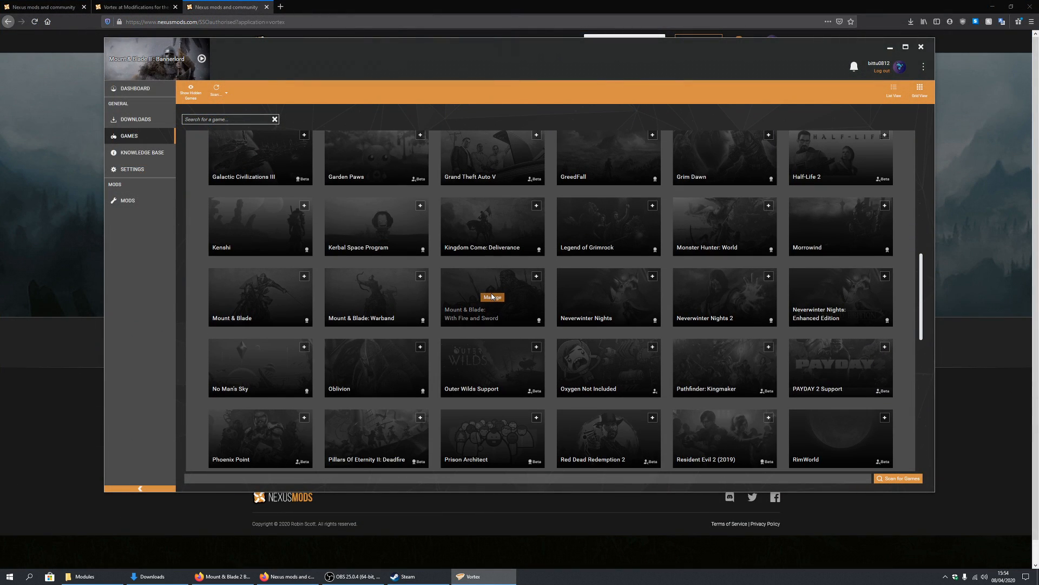
pyautogui.scroll(-3)
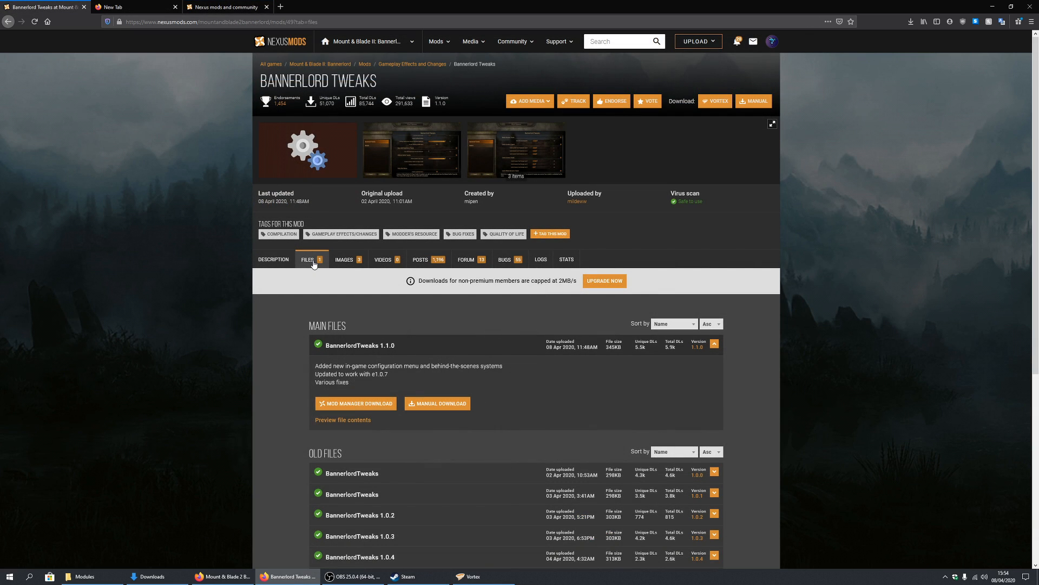
# Step: Show the mod's downloadable files and start the Intro Remover download
pyautogui.click(436, 403)
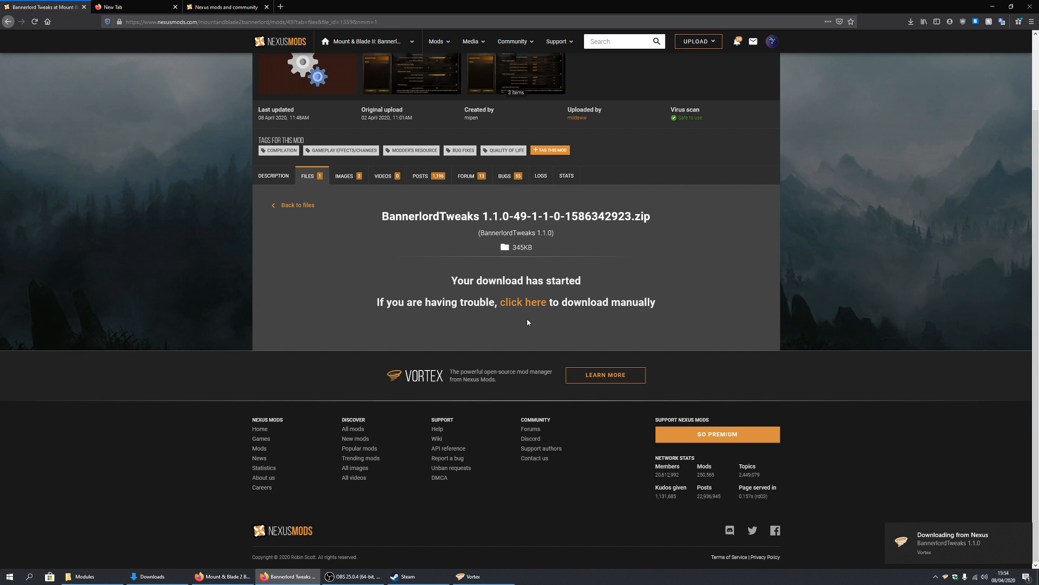
pyautogui.click(471, 576)
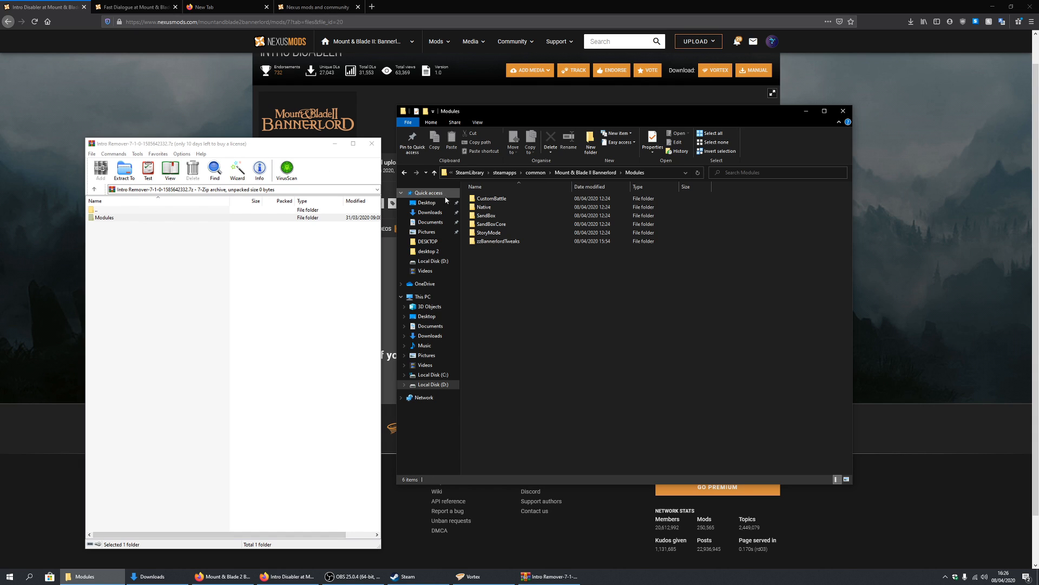
# Step: Select the game's Native module, then browse into the archive's Modules\Native folder to compare
pyautogui.click(485, 207)
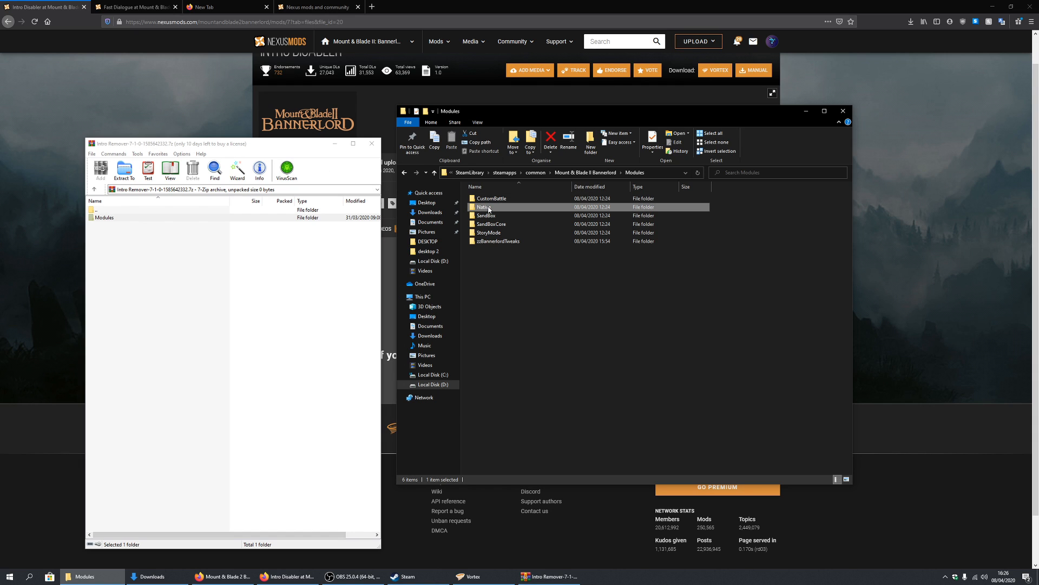
pyautogui.moveTo(486, 207)
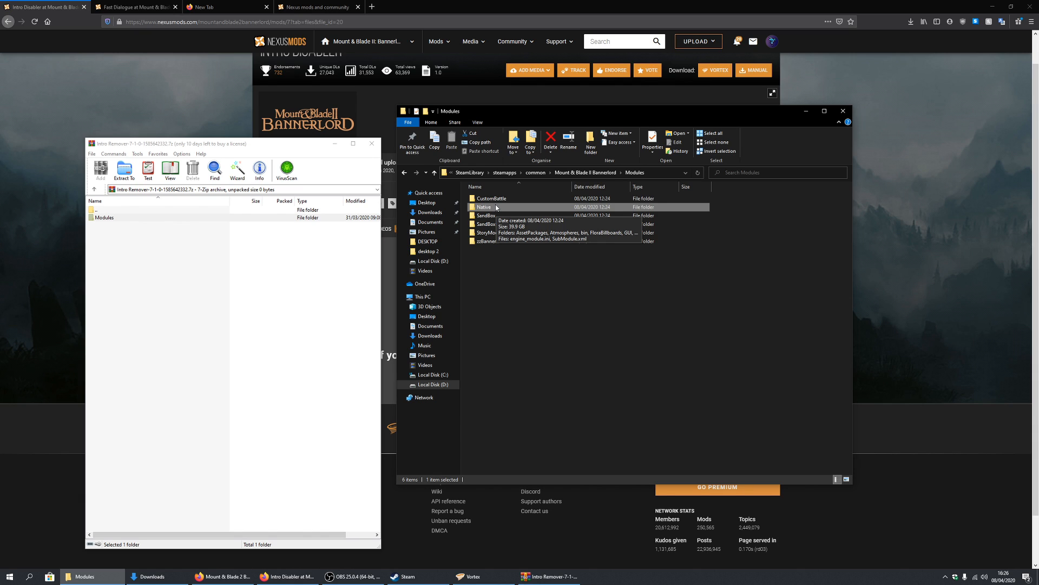
pyautogui.moveTo(482, 325)
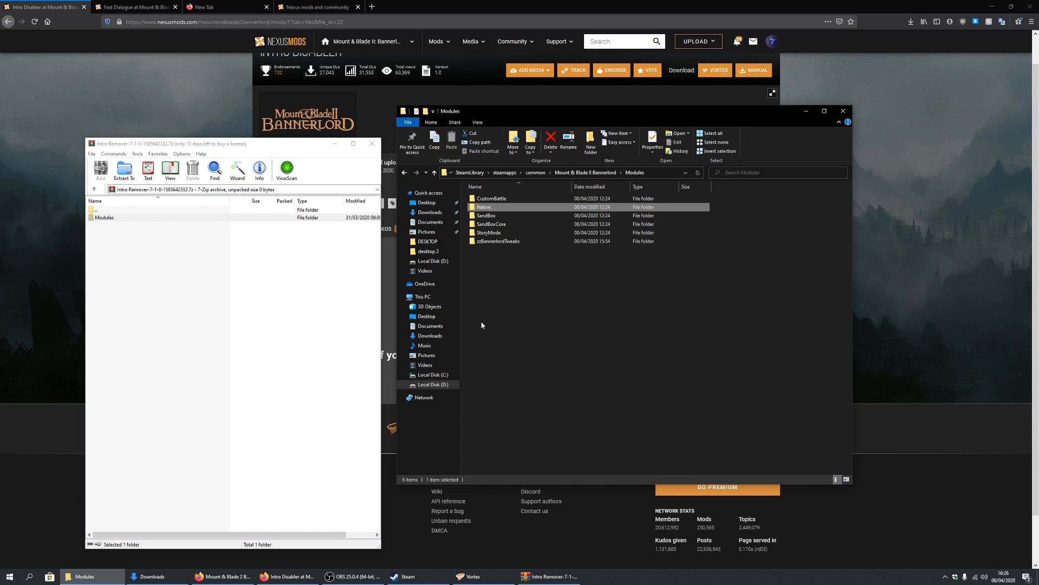
pyautogui.moveTo(485, 296)
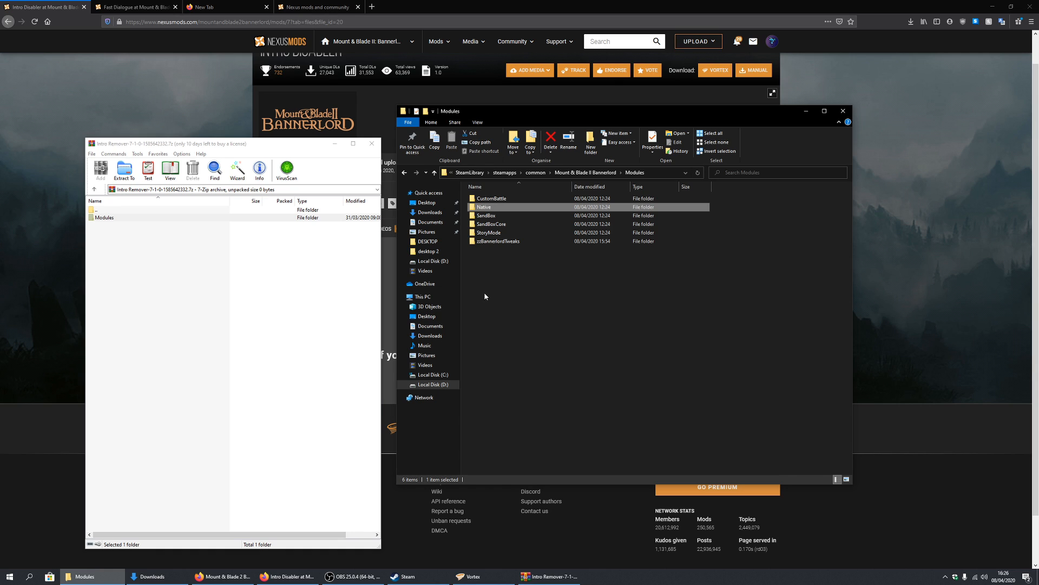
pyautogui.doubleClick(104, 218)
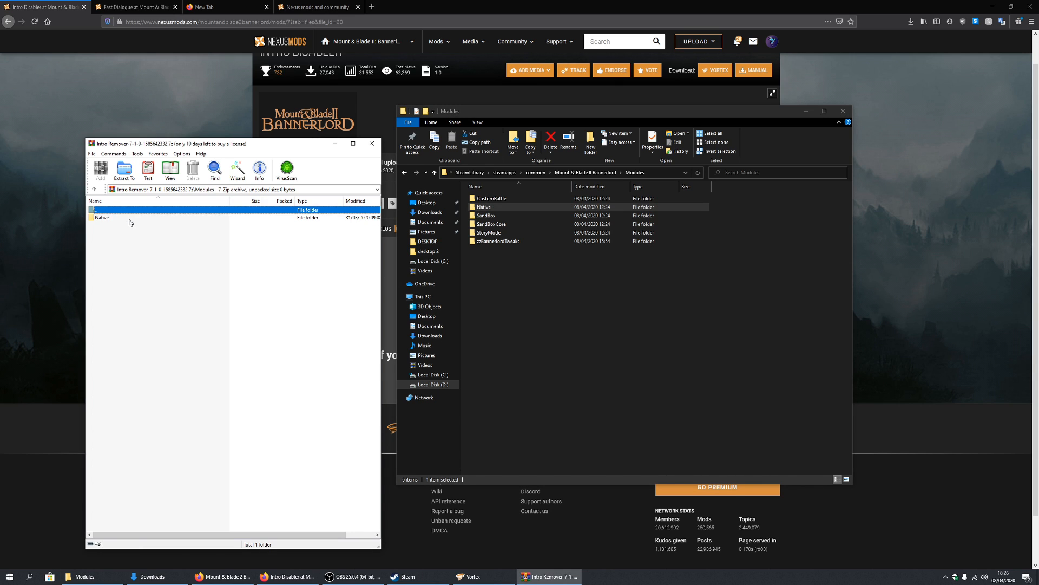
pyautogui.doubleClick(484, 206)
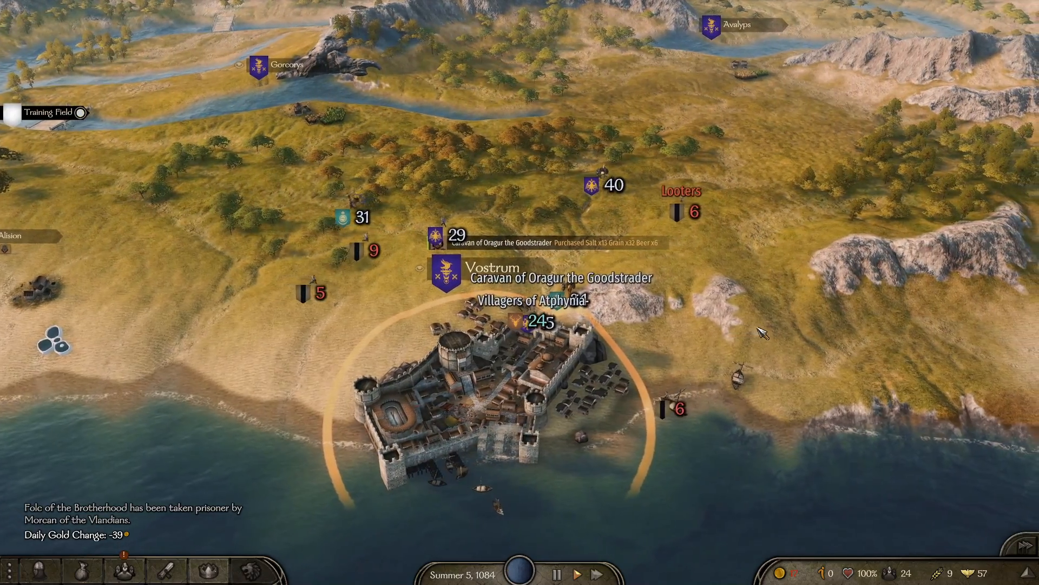
# Step: Enter the town of Vostrum from the campaign map
pyautogui.click(451, 278)
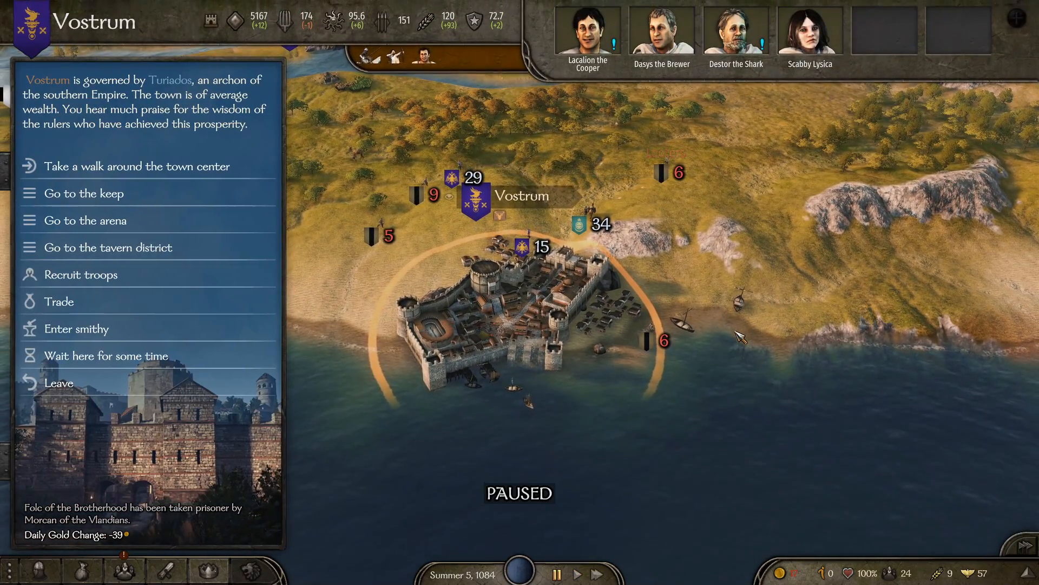